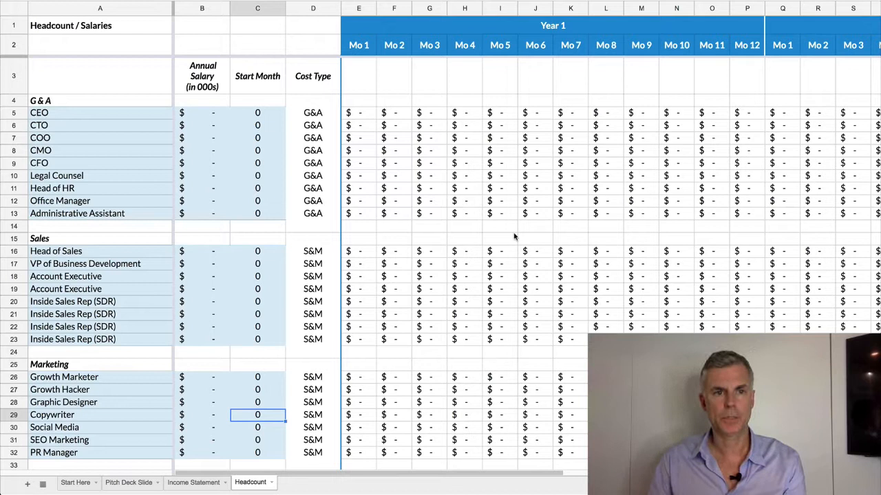
{"action": "mouse_move", "coordinate": [260, 38]}
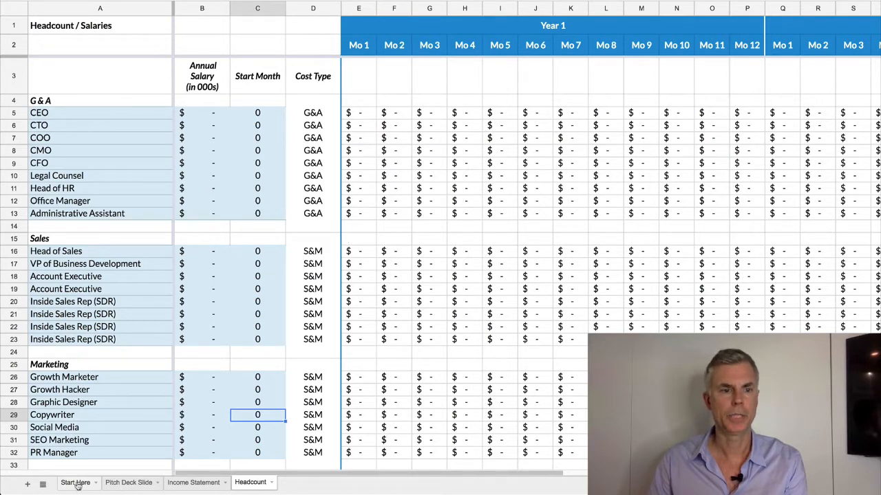
Review the Start Here assumptions, inspecting Year 2 payroll load, sales commission and ad spend growth
{"action": "left_click", "coordinate": [76, 483]}
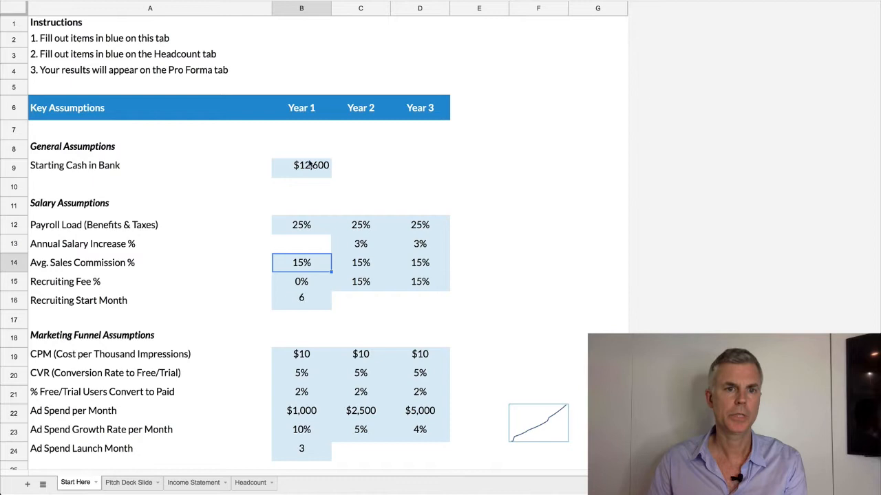
{"action": "mouse_move", "coordinate": [301, 107]}
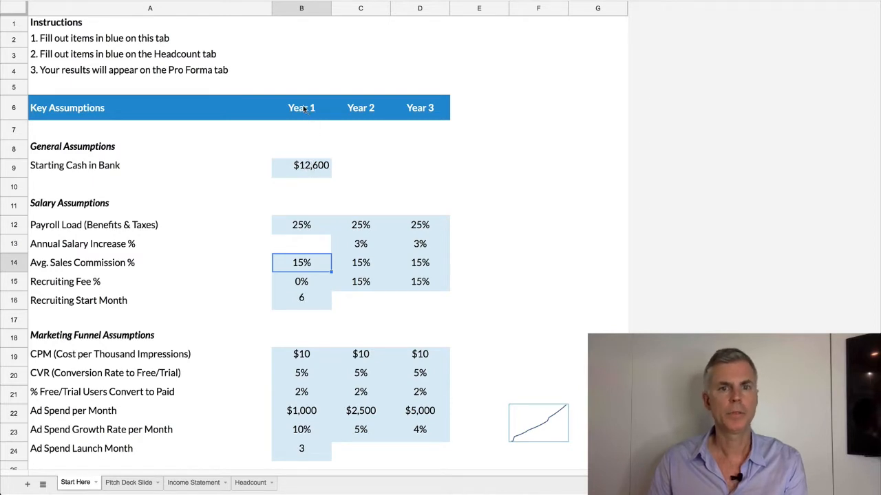
{"action": "left_click", "coordinate": [361, 225]}
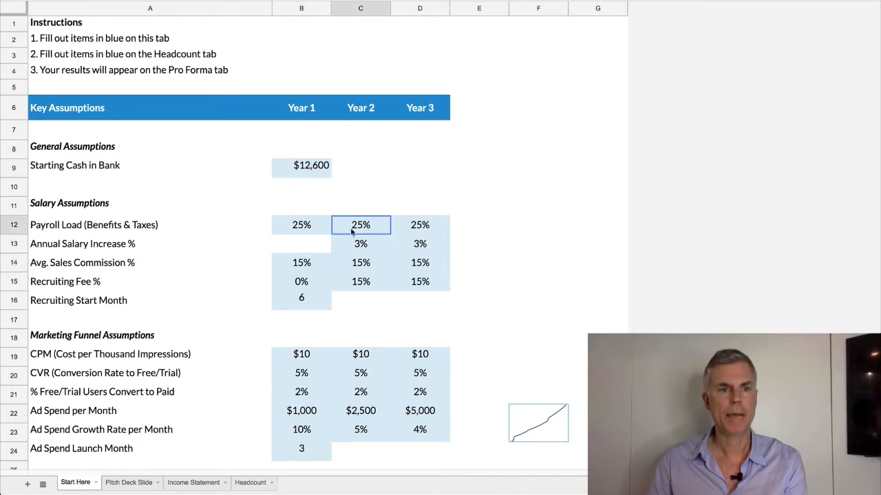
{"action": "left_click", "coordinate": [361, 262]}
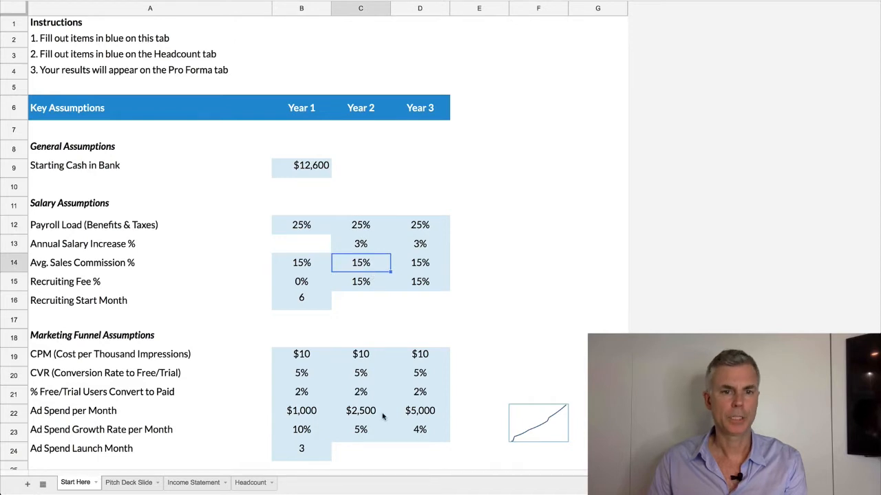
{"action": "left_click", "coordinate": [360, 429]}
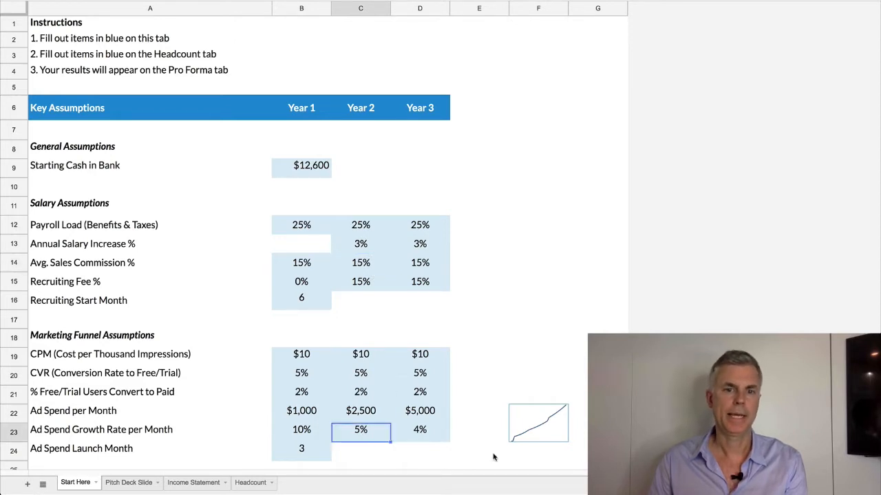
Switch to the Pitch Deck Slide sheet with the three-year pro forma financials
{"action": "left_click", "coordinate": [129, 482]}
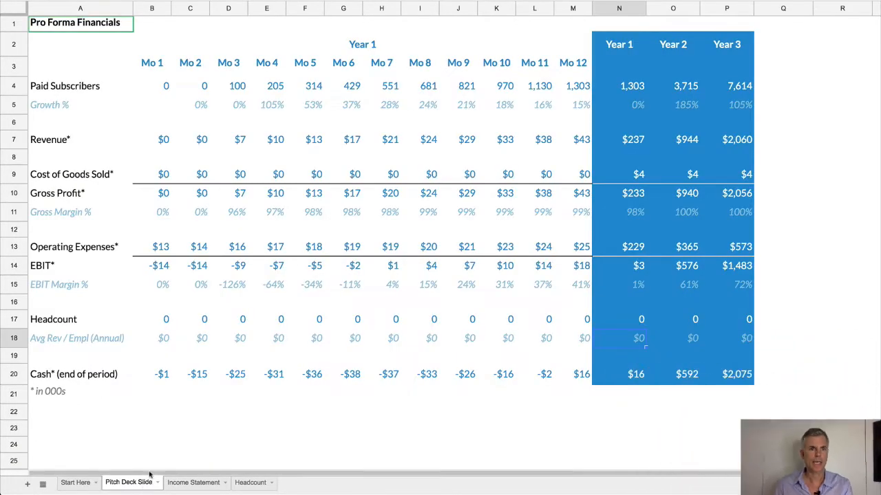
{"action": "mouse_move", "coordinate": [147, 432]}
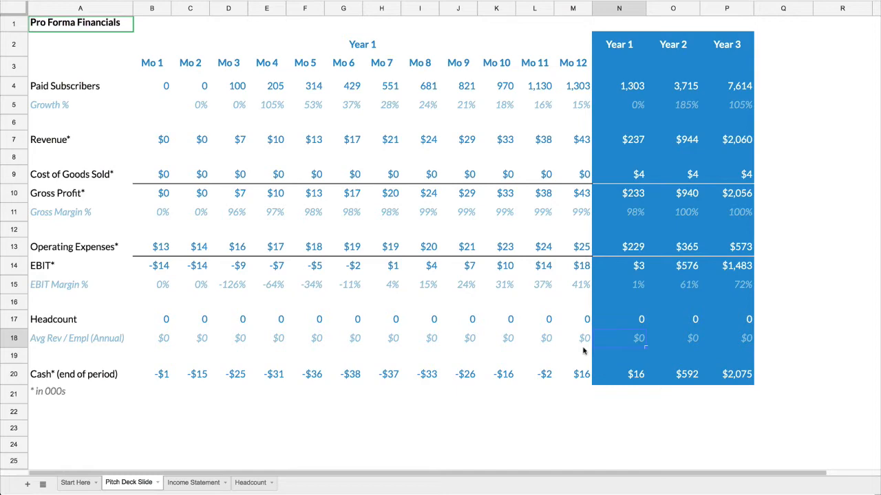
{"action": "mouse_move", "coordinate": [764, 136]}
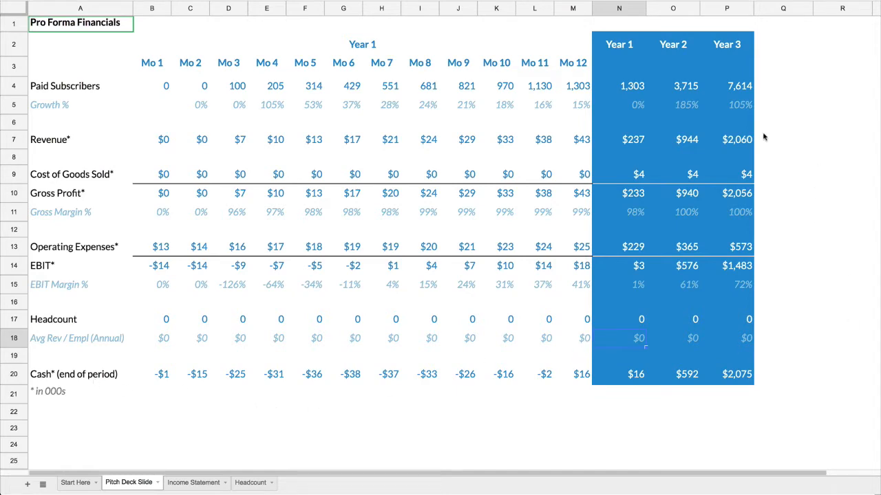
{"action": "mouse_move", "coordinate": [161, 482]}
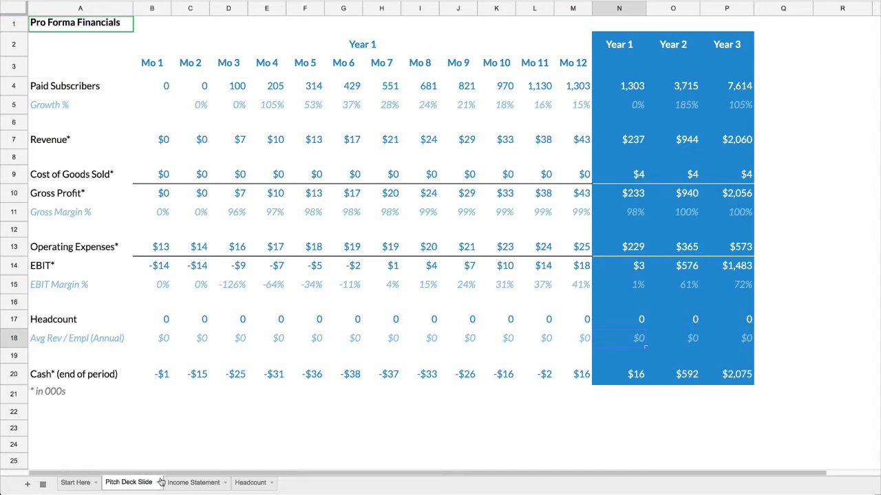
Scroll through the Income Statement's revenue, COGS, expenses, profit and cash rows, then go to Headcount
{"action": "left_click", "coordinate": [194, 482]}
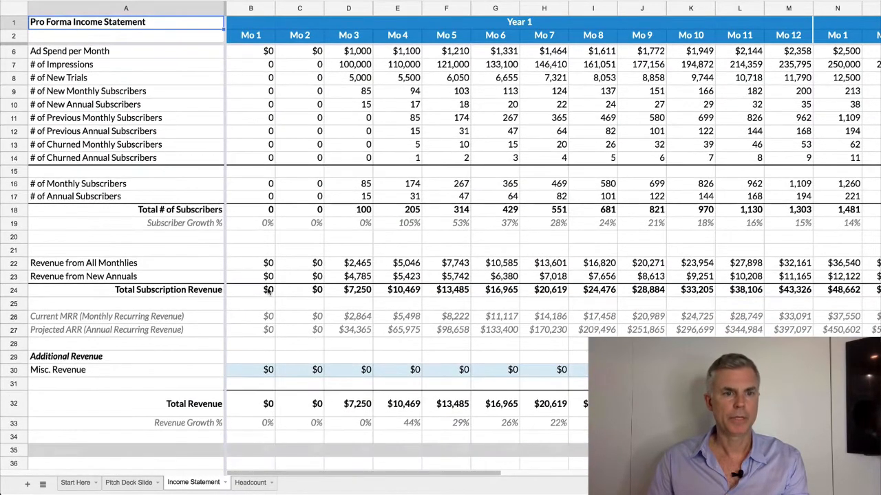
{"action": "scroll", "scroll_direction": "down", "scroll_amount": 3}
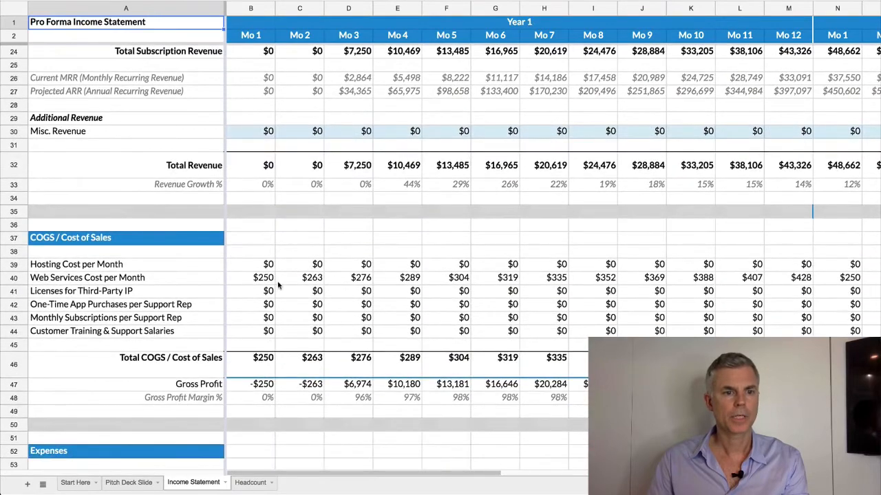
{"action": "scroll", "scroll_direction": "down", "scroll_amount": 3}
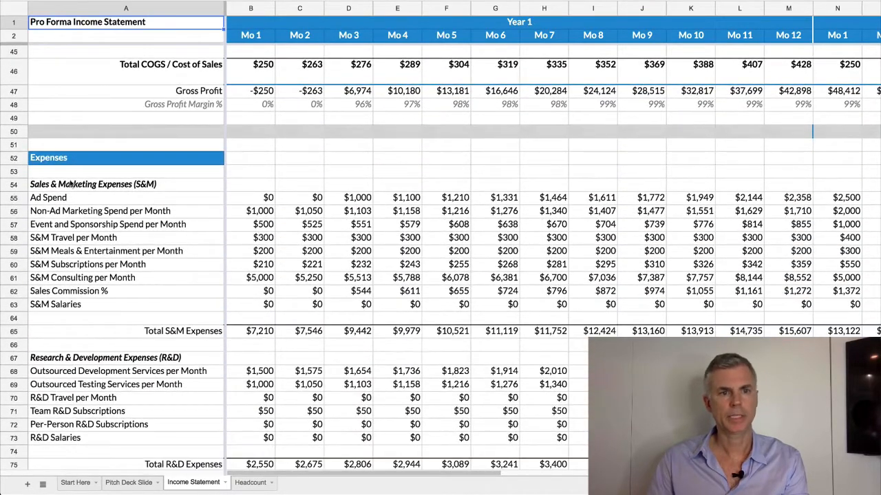
{"action": "scroll", "scroll_direction": "down", "scroll_amount": 3}
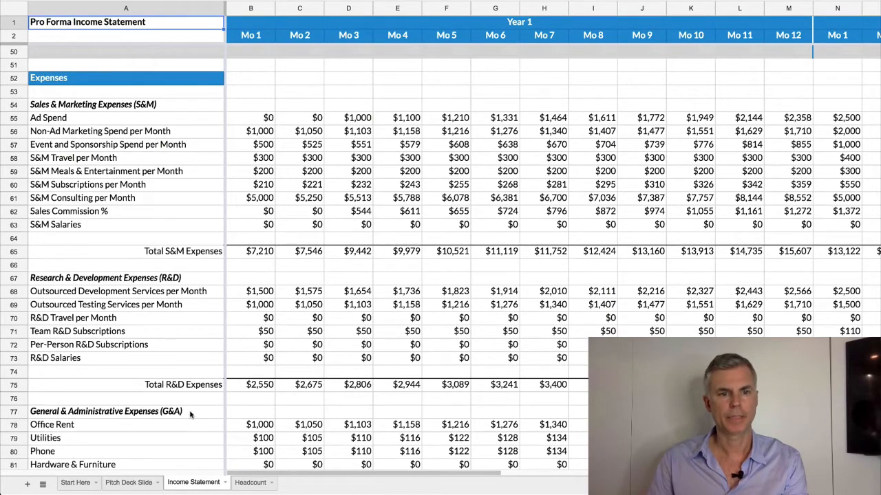
{"action": "scroll", "scroll_direction": "down", "scroll_amount": 3}
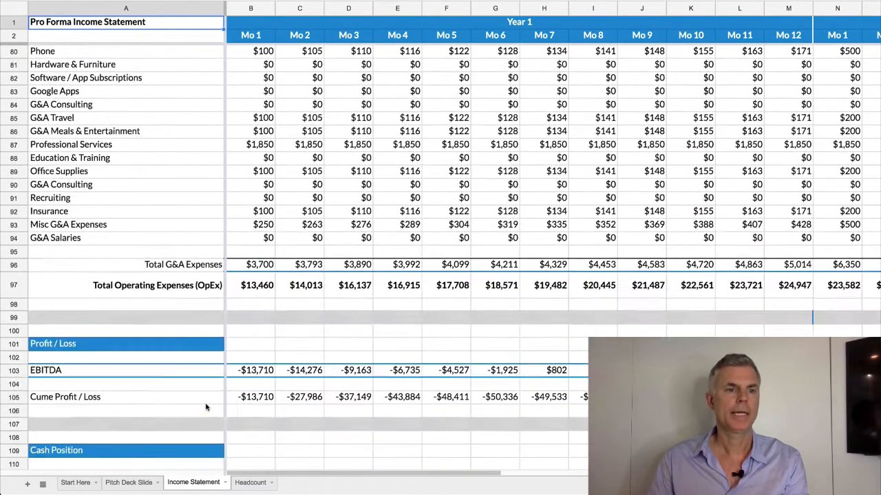
{"action": "scroll", "scroll_direction": "down", "scroll_amount": 3}
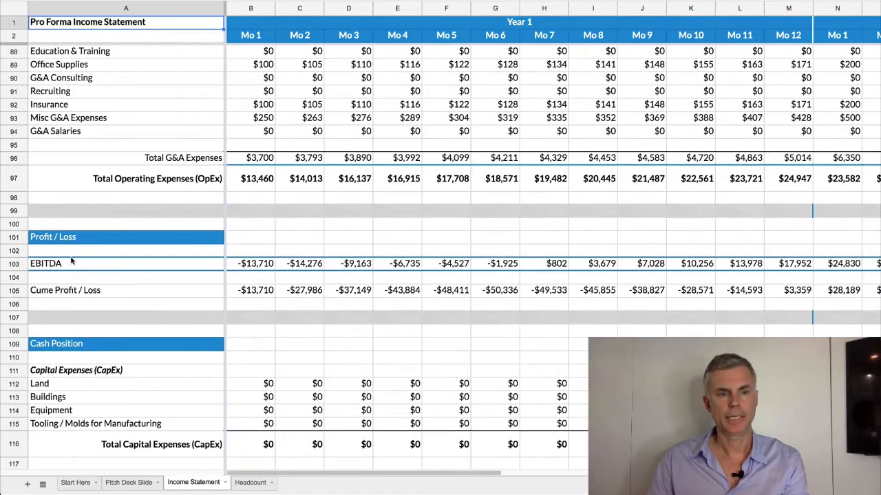
{"action": "scroll", "scroll_direction": "down", "scroll_amount": 3}
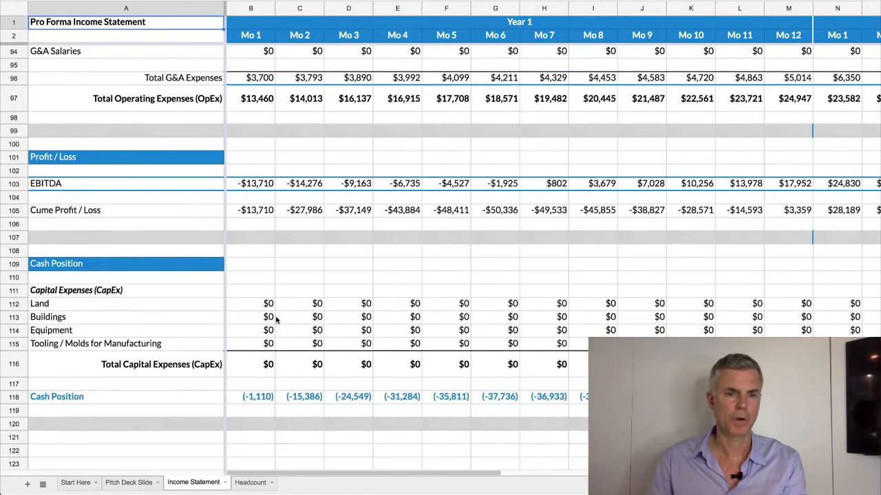
{"action": "left_click", "coordinate": [250, 482]}
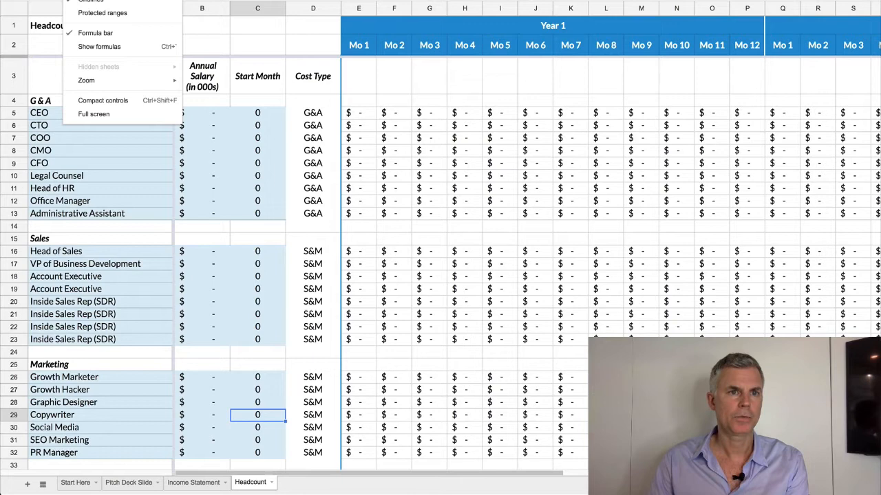
Briefly open the View menu while on the Headcount / Salaries sheet
{"action": "left_click", "coordinate": [85, 81]}
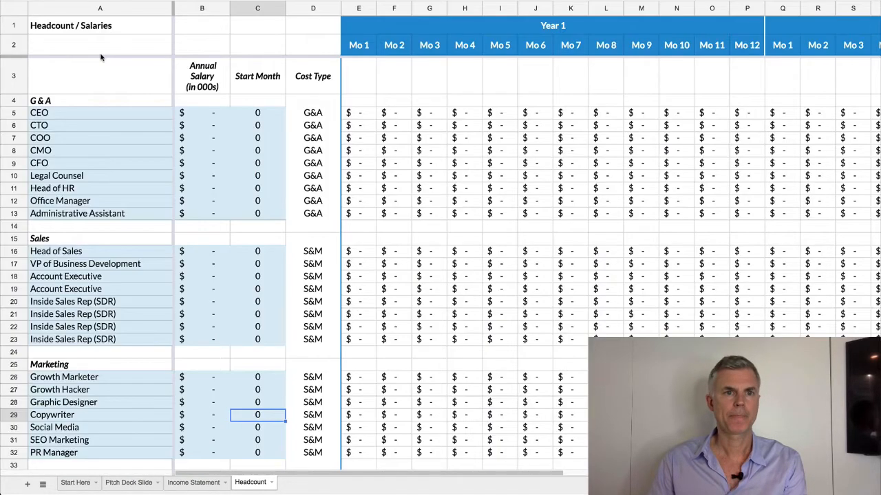
{"action": "mouse_move", "coordinate": [269, 166]}
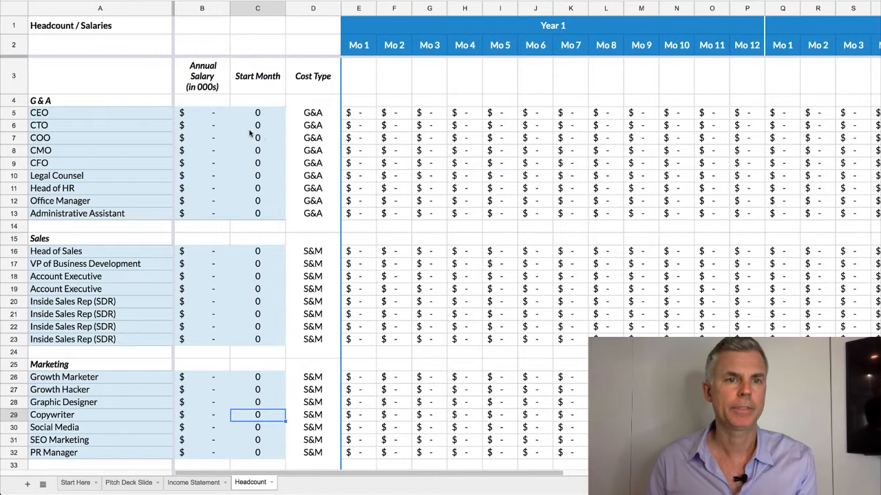
Enter a 75.0 salary and start month 1 for the CTO row
{"action": "left_click", "coordinate": [201, 112]}
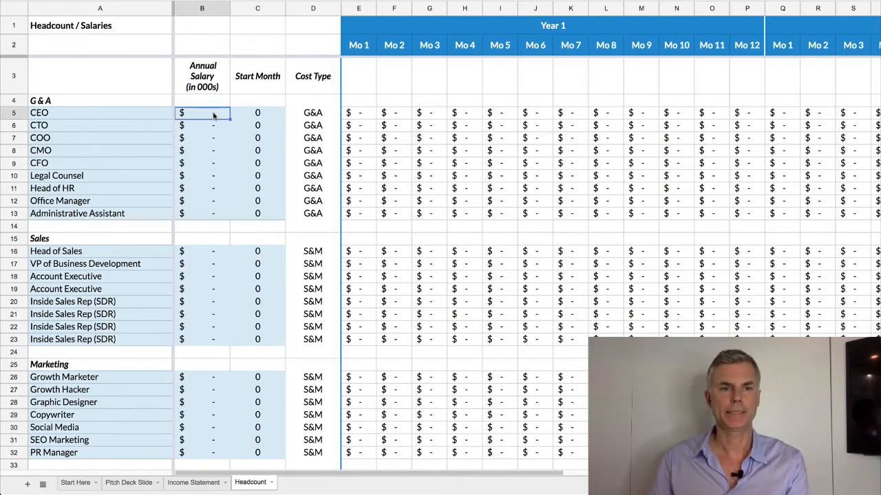
{"action": "type", "text": "75.0"}
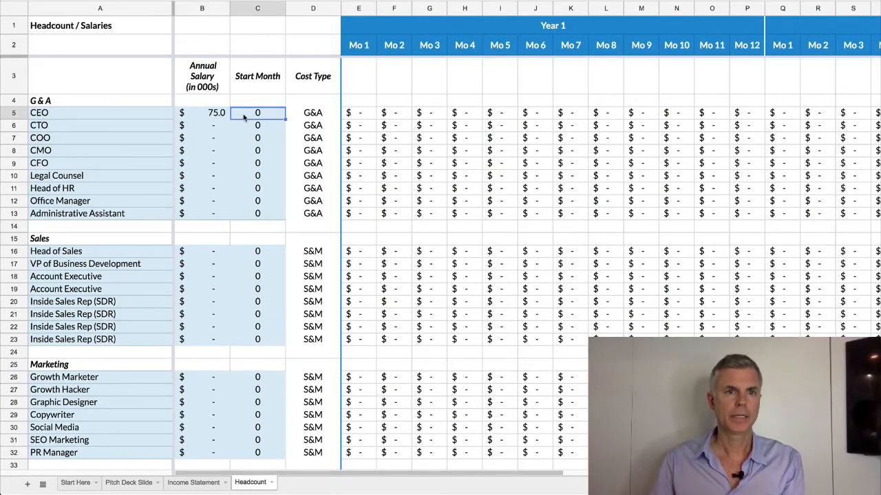
{"action": "type", "text": "1"}
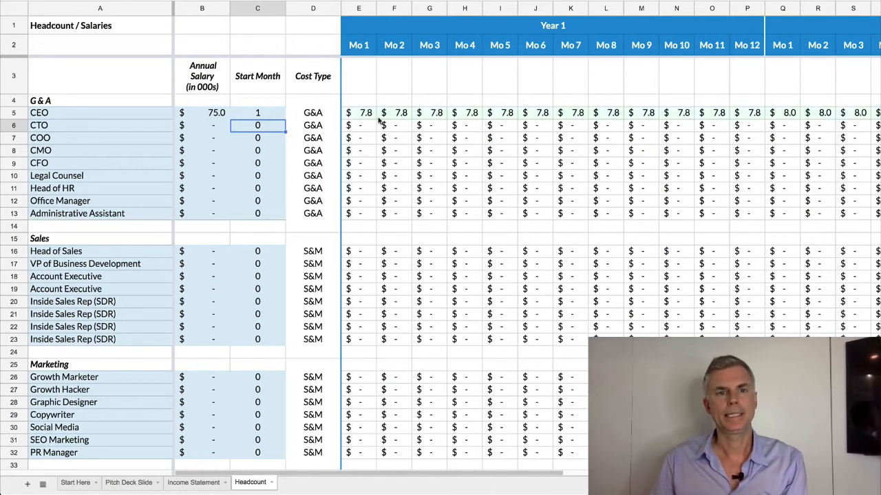
{"action": "left_click", "coordinate": [201, 125]}
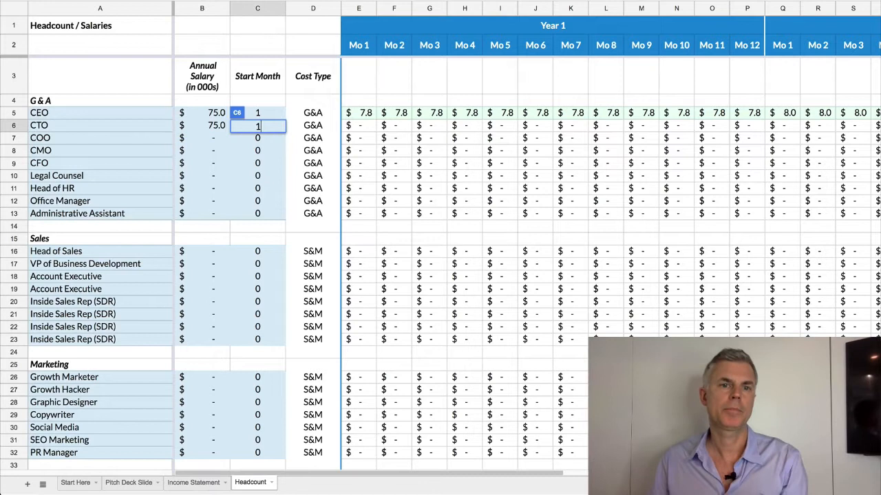
{"action": "key", "text": "Enter"}
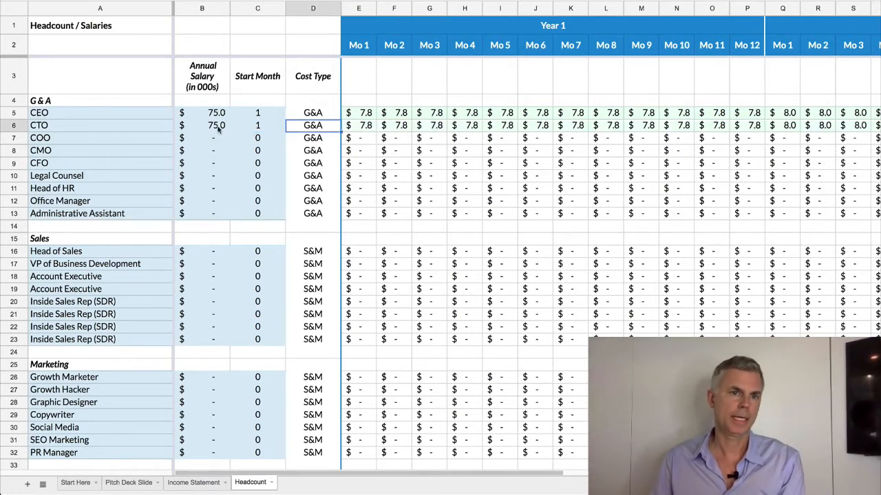
{"action": "left_click", "coordinate": [202, 126]}
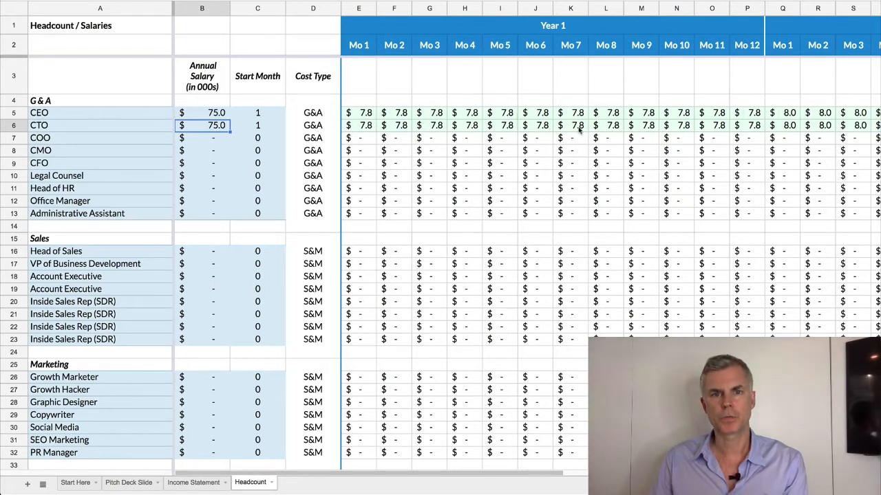
{"action": "mouse_move", "coordinate": [471, 194]}
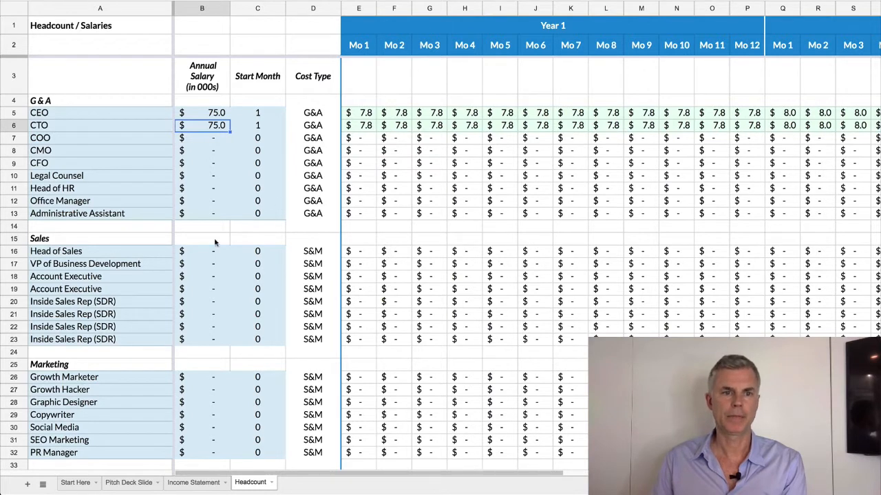
Enter 75.0 salaries for the Growth Marketer (month 3) and Head of Sales (month 8)
{"action": "left_click", "coordinate": [201, 251]}
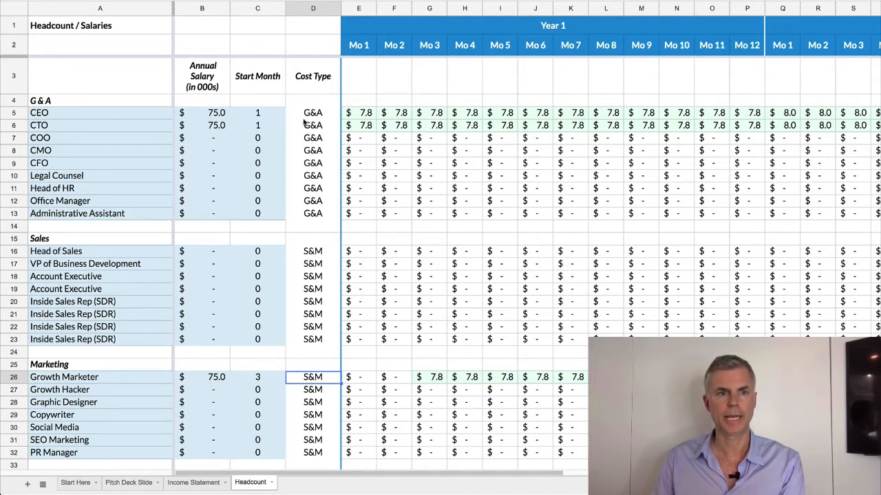
{"action": "left_click", "coordinate": [202, 251]}
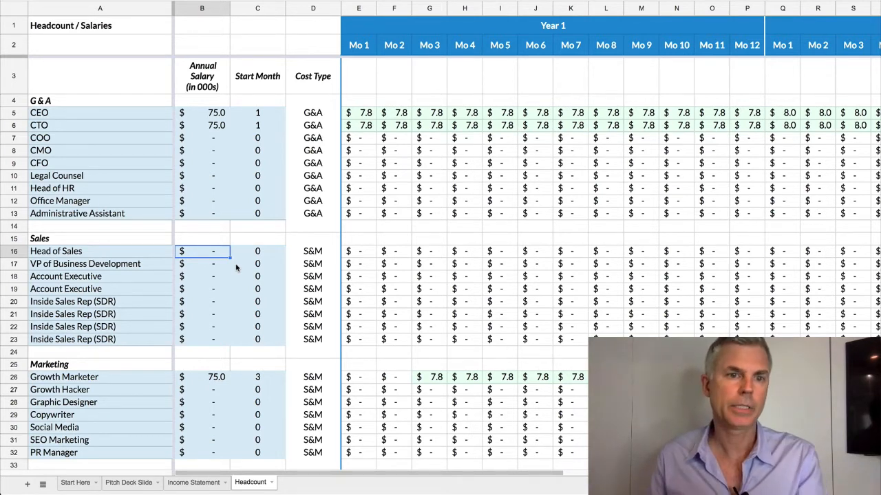
{"action": "type", "text": "75.0"}
{"action": "left_click", "coordinate": [258, 251]}
{"action": "type", "text": "8"}
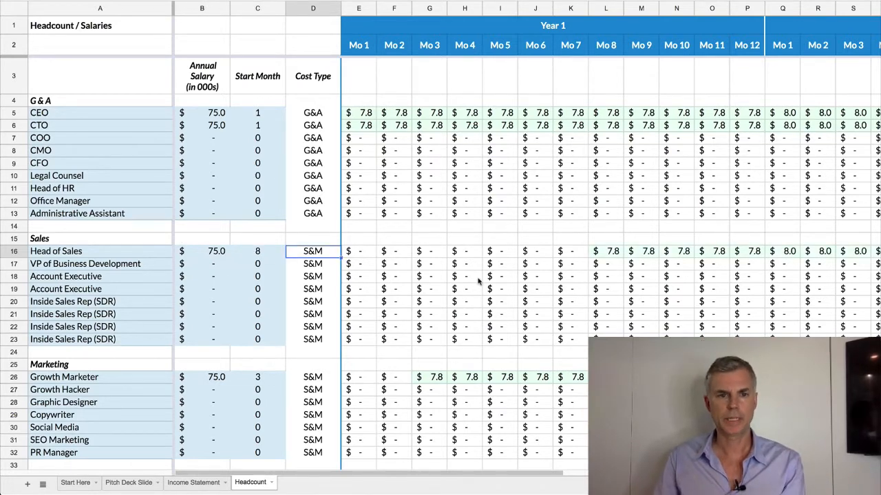
Enter 75.0 salaries for the Lead Developer (month 4) and one Developer (month 13)
{"action": "scroll", "scroll_direction": "down", "scroll_amount": 3}
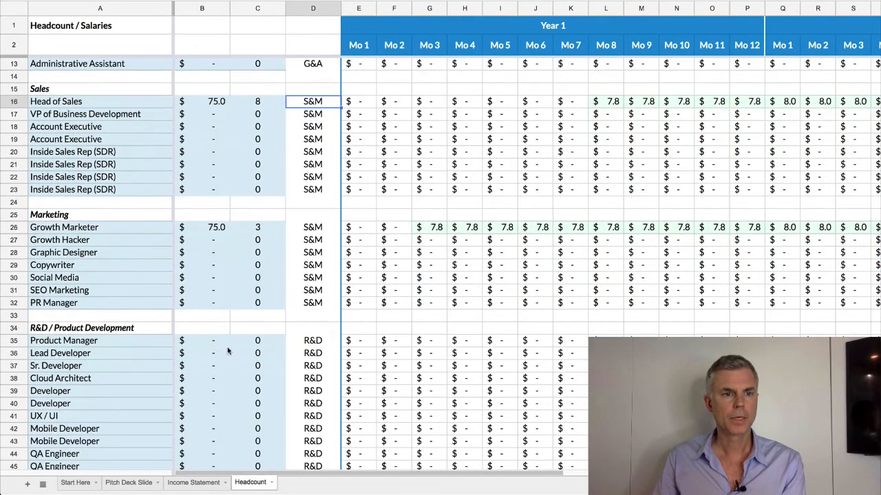
{"action": "left_click", "coordinate": [202, 353]}
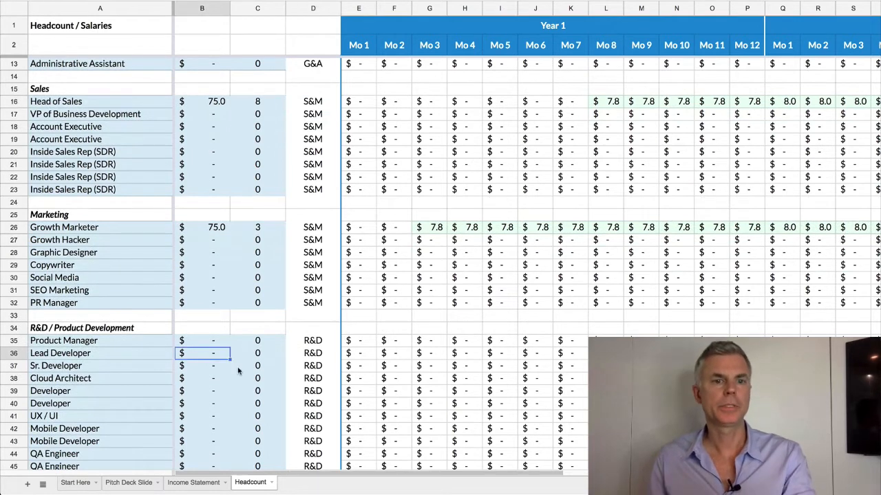
{"action": "type", "text": "75.0"}
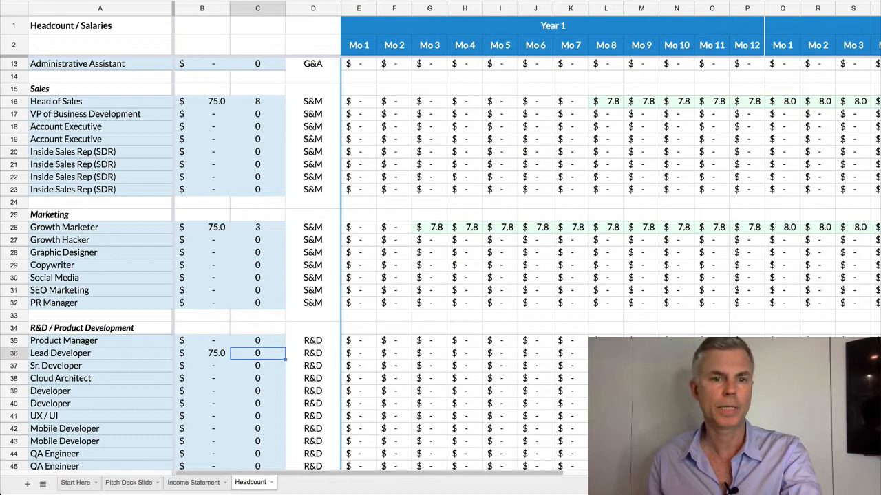
{"action": "type", "text": "4"}
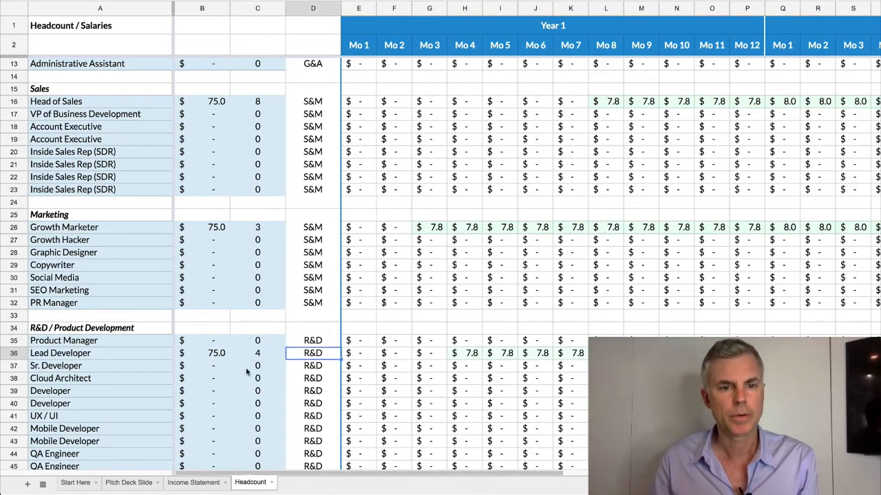
{"action": "left_click", "coordinate": [202, 390]}
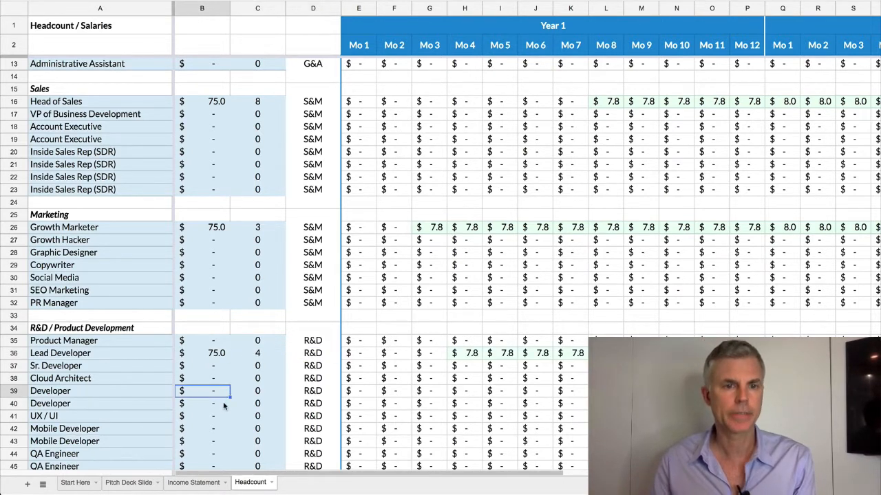
{"action": "type", "text": "1"}
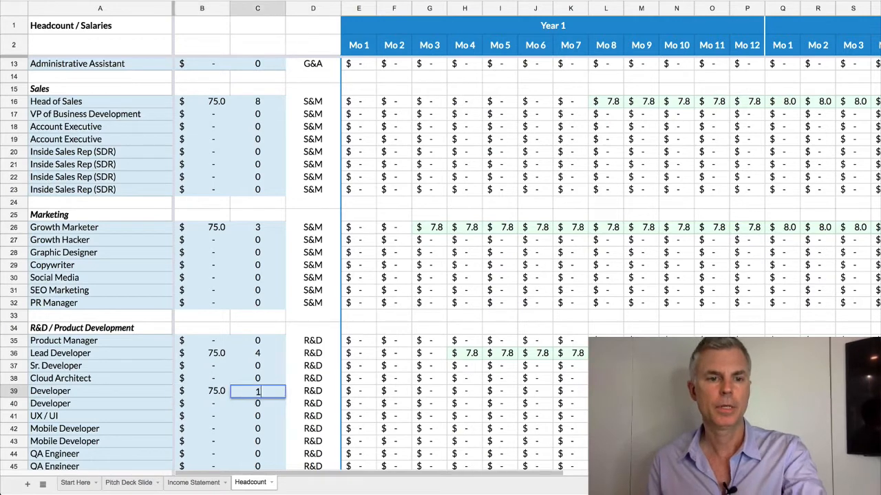
{"action": "type", "text": "13"}
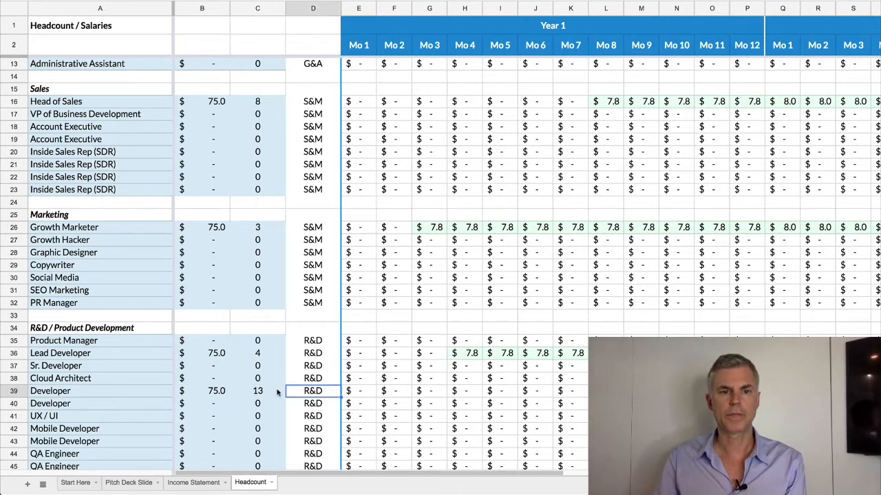
Enter a 75.0 salary for the Director of Customer Support starting month 7
{"action": "scroll", "scroll_direction": "down", "scroll_amount": 3}
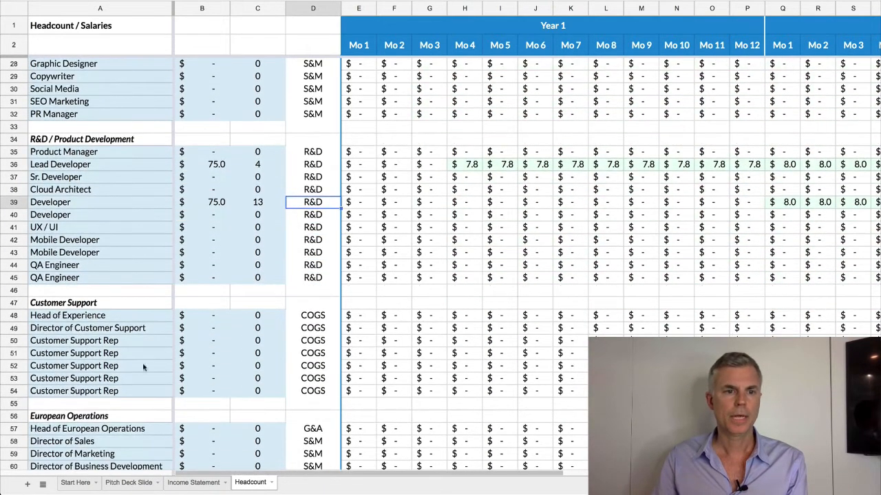
{"action": "left_click", "coordinate": [201, 327]}
{"action": "type", "text": "75"}
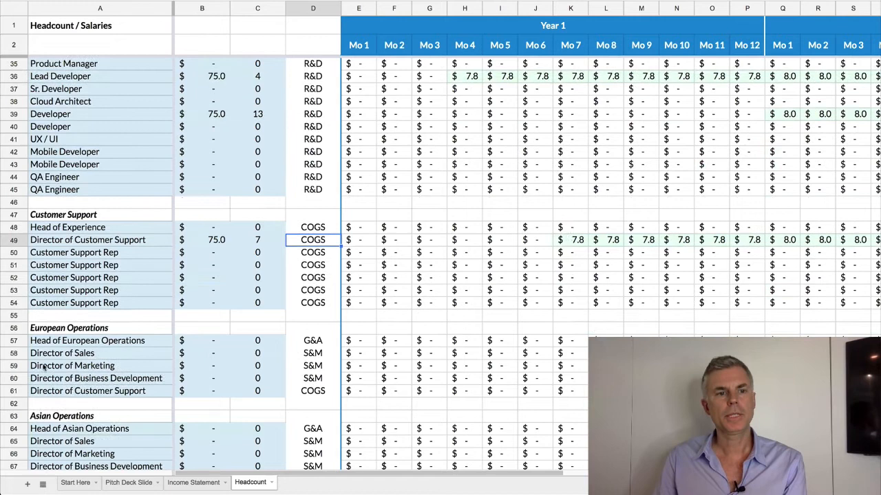
{"action": "scroll", "scroll_direction": "down", "scroll_amount": 3}
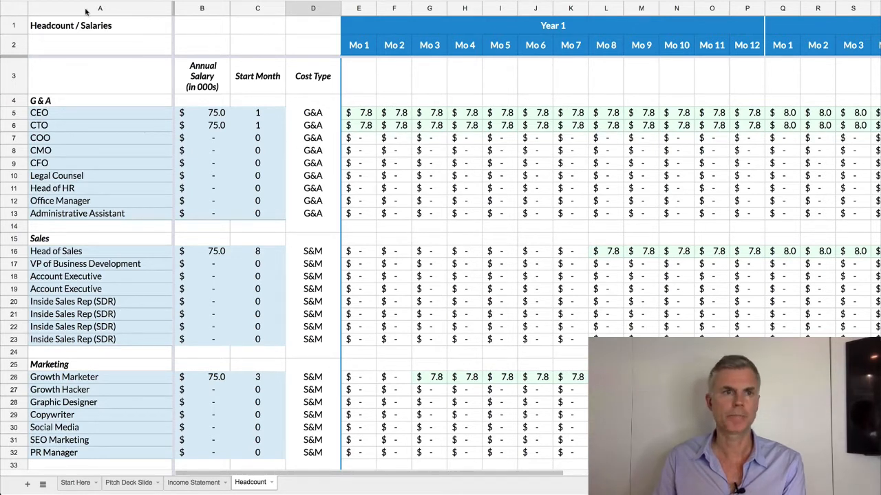
{"action": "left_click", "coordinate": [100, 9]}
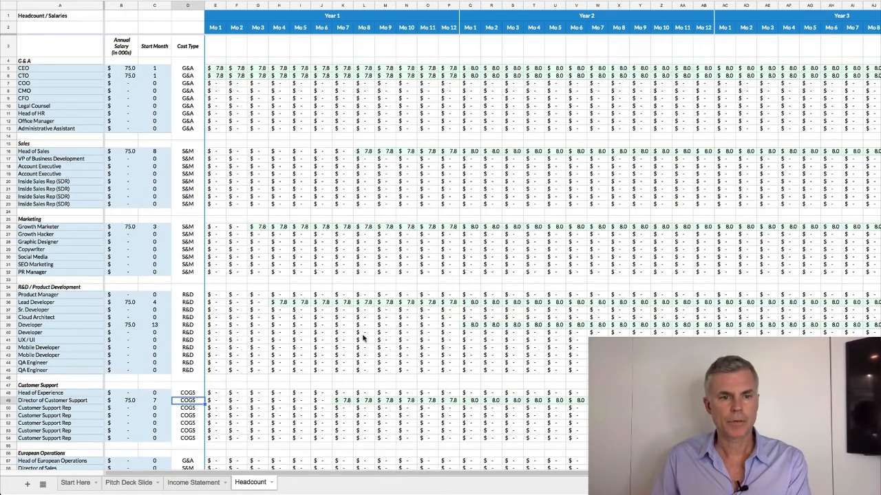
{"action": "left_click", "coordinate": [100, 9]}
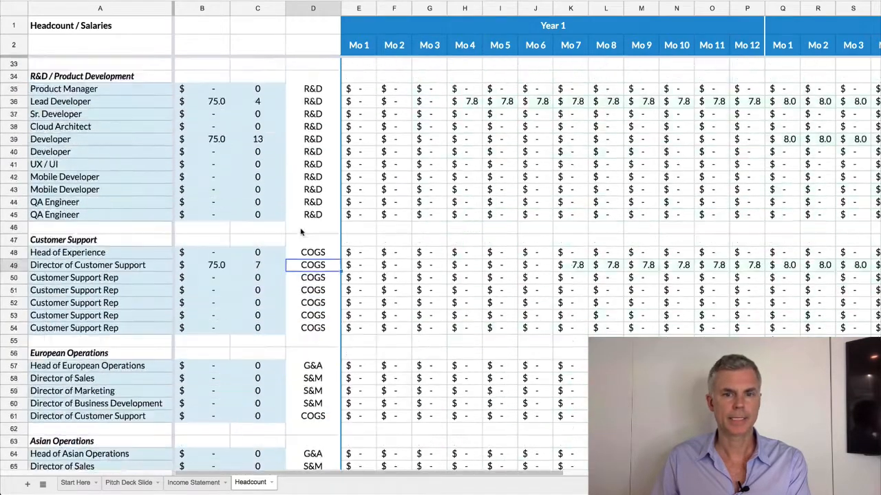
Scroll to the Salary Totals section and inspect the G&A and other headcount rows
{"action": "scroll", "scroll_direction": "down", "scroll_amount": 3}
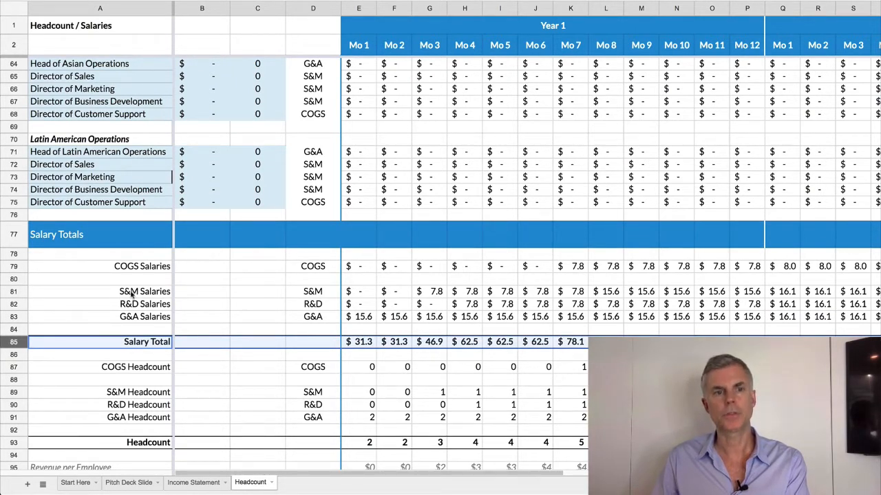
{"action": "mouse_move", "coordinate": [217, 321]}
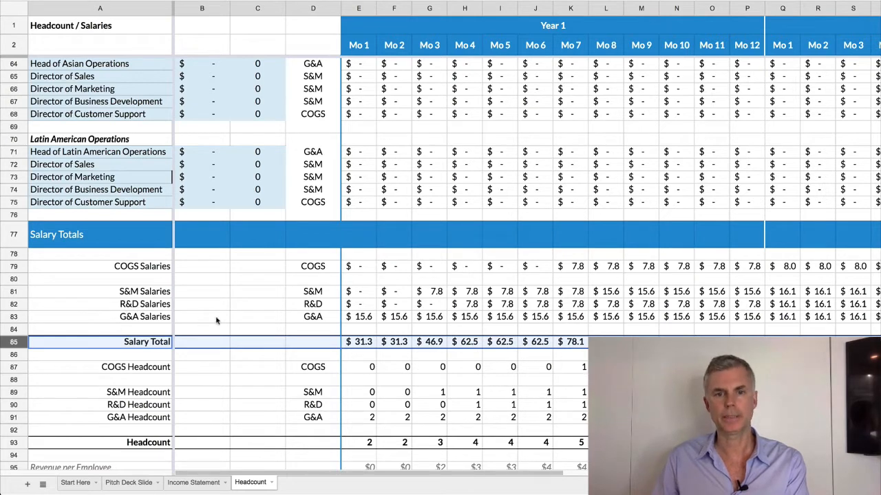
{"action": "scroll", "scroll_direction": "down", "scroll_amount": 3}
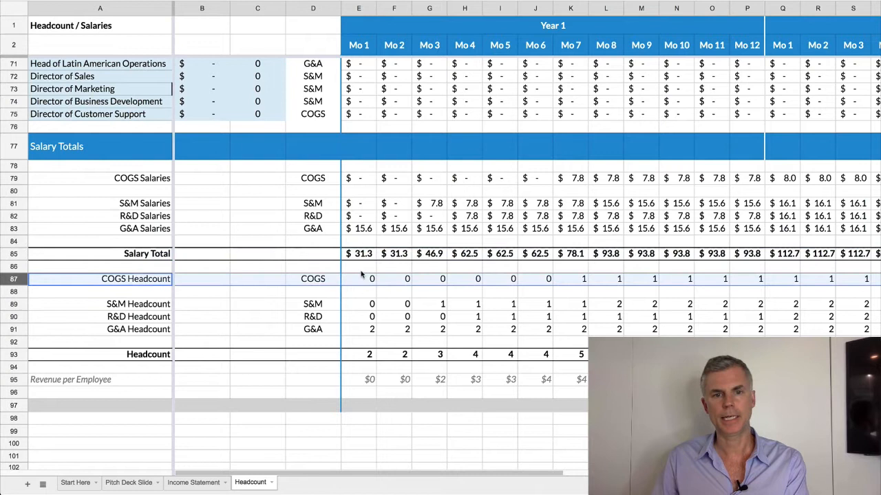
{"action": "mouse_move", "coordinate": [580, 285]}
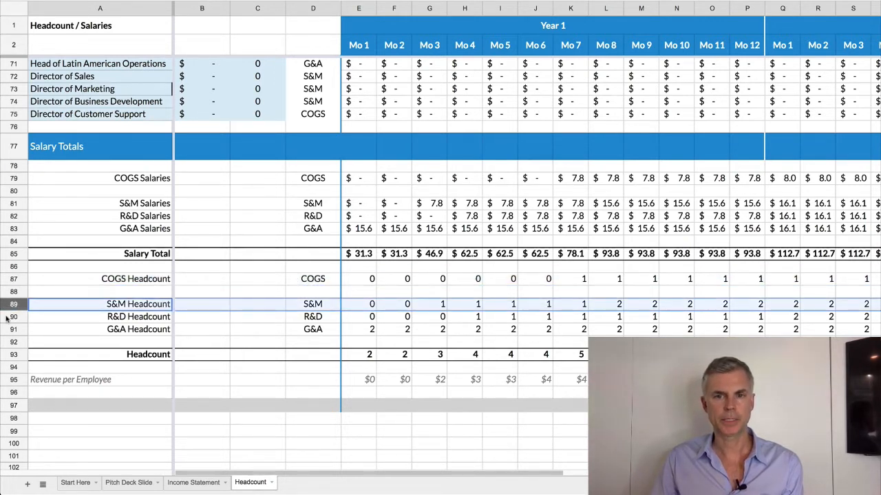
{"action": "left_click", "coordinate": [14, 328]}
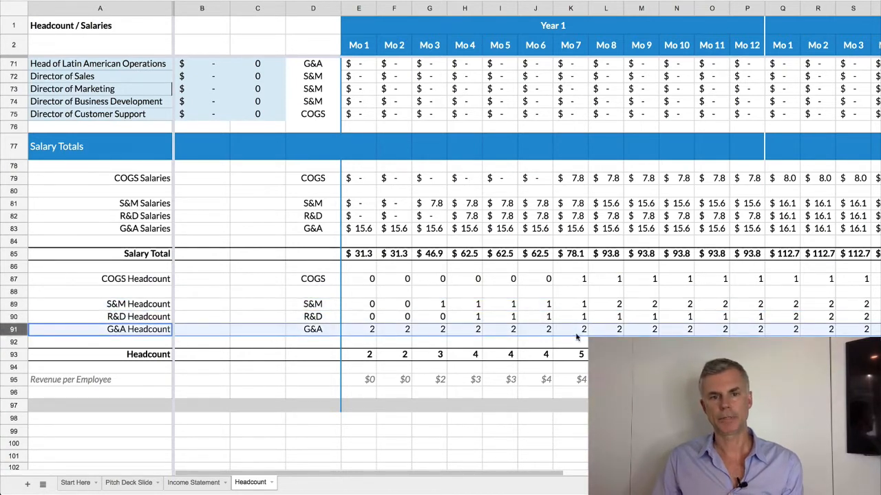
{"action": "left_click", "coordinate": [369, 355]}
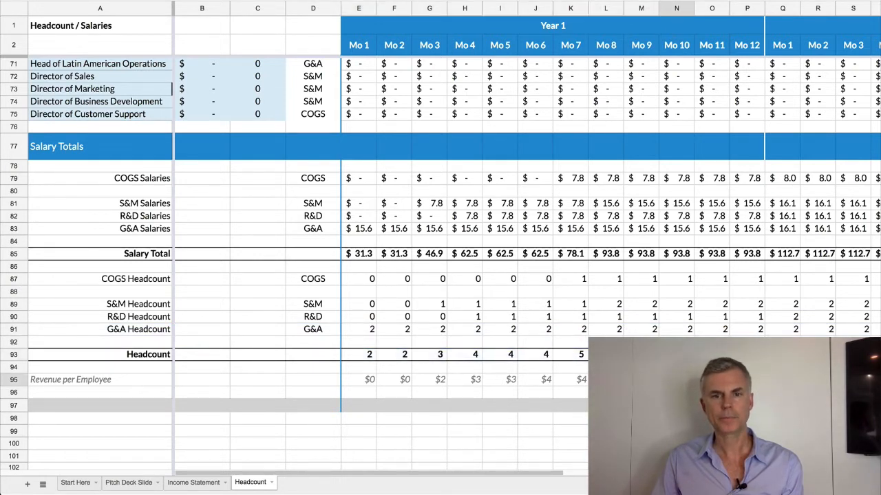
{"action": "mouse_move", "coordinate": [323, 294]}
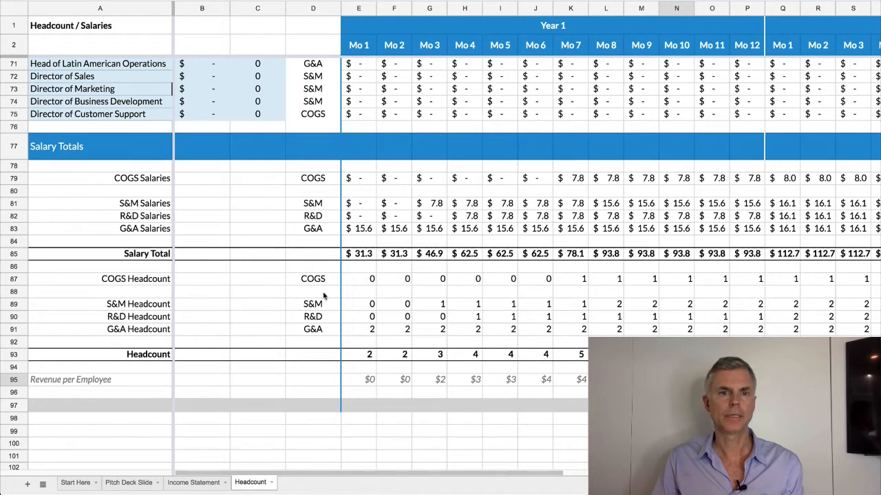
{"action": "left_click", "coordinate": [358, 392]}
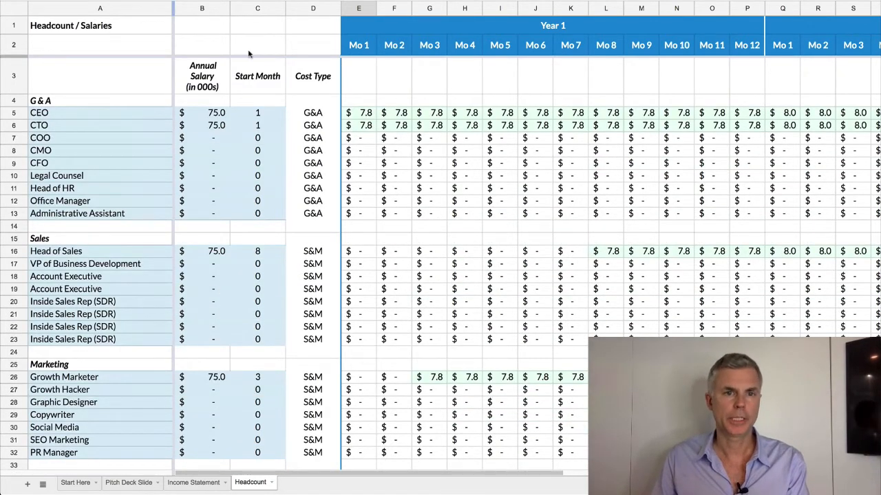
{"action": "mouse_move", "coordinate": [297, 212]}
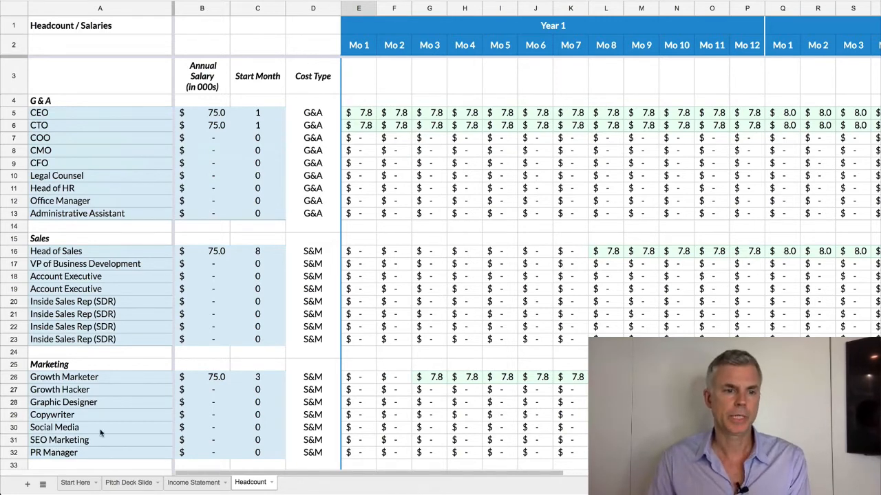
Revisit the Start Here sheet, then return to the Pitch Deck Slide pro forma summary
{"action": "left_click", "coordinate": [75, 483]}
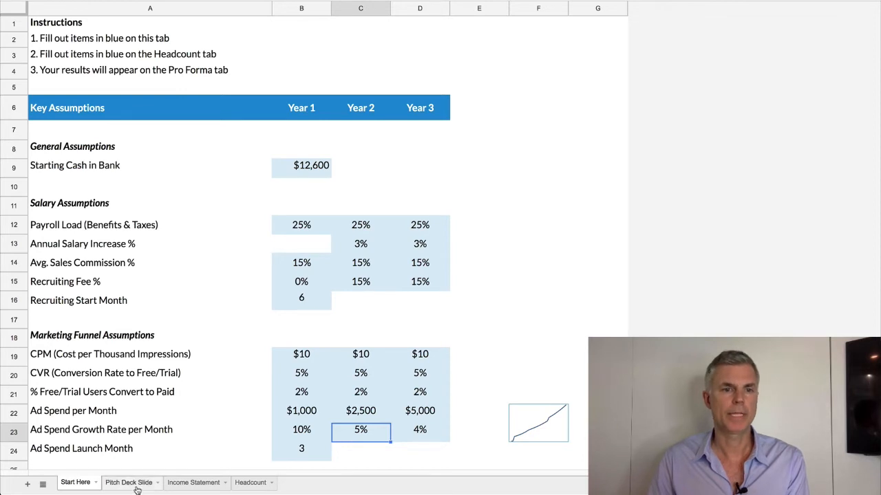
{"action": "left_click", "coordinate": [128, 482]}
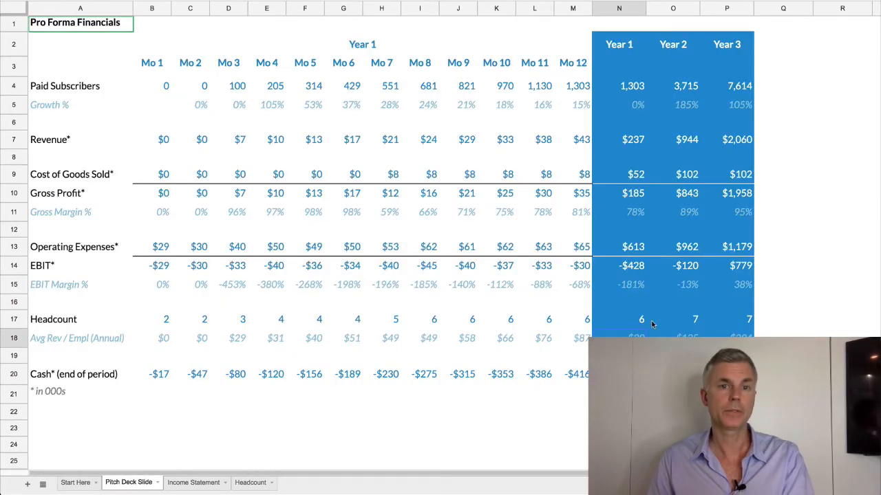